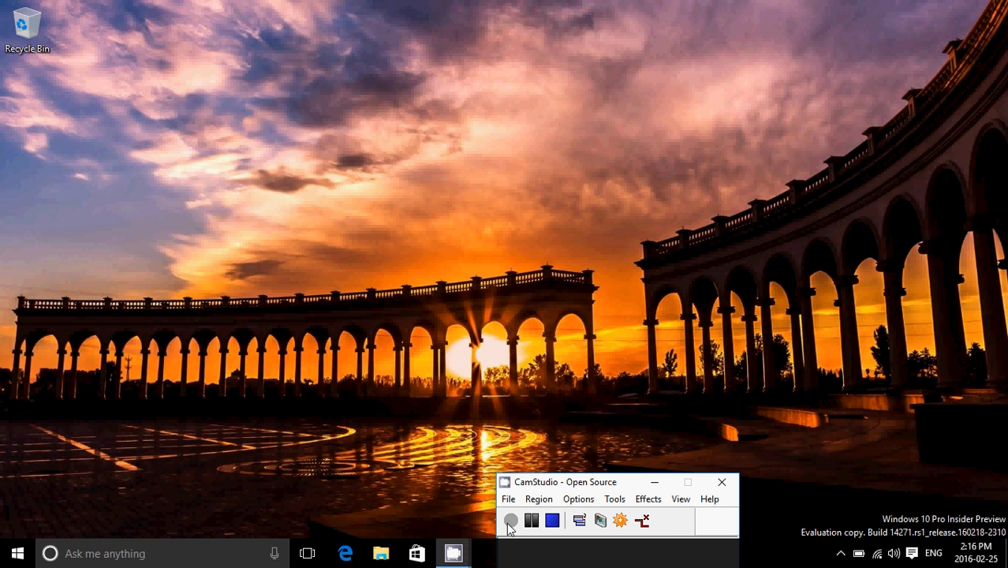
pyautogui.moveTo(835, 307)
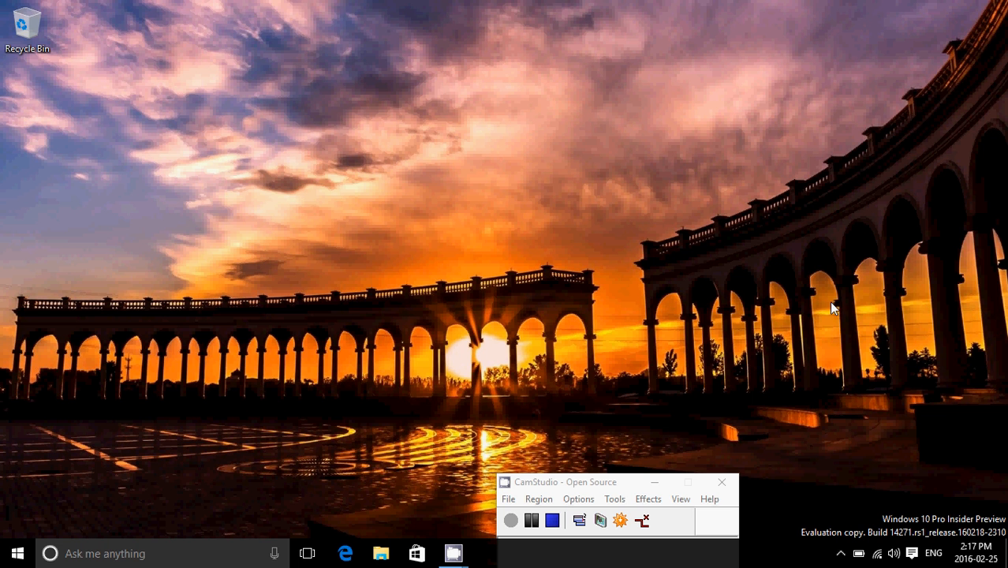
pyautogui.moveTo(890, 483)
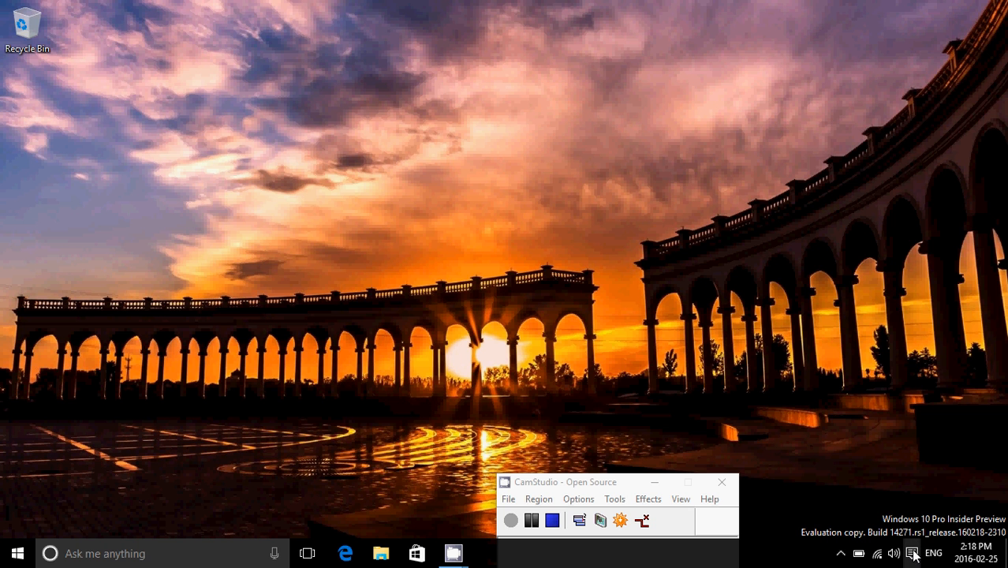
# Bring up the Update & security section showing Windows Update reports the device is up to date.
pyautogui.click(912, 552)
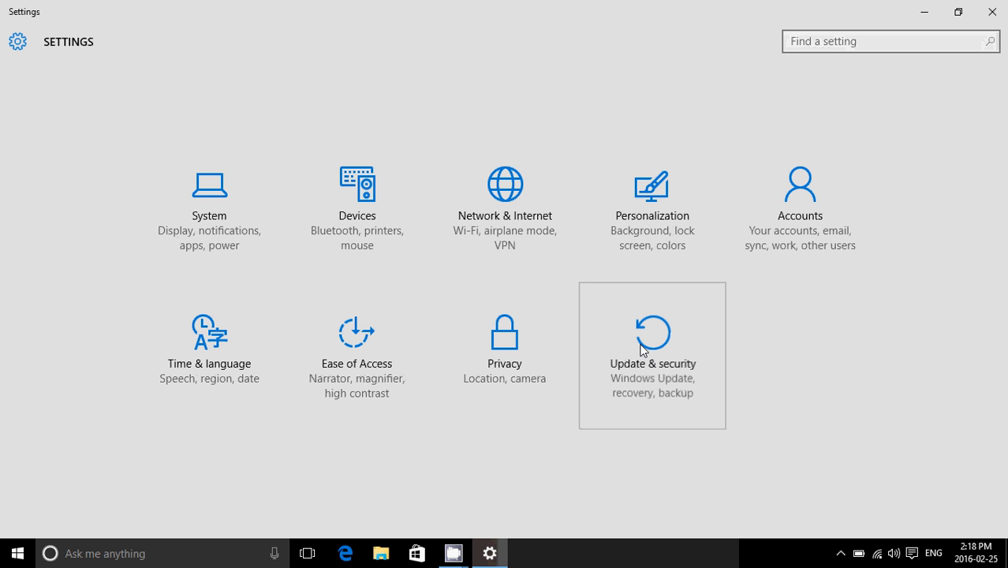
pyautogui.click(651, 355)
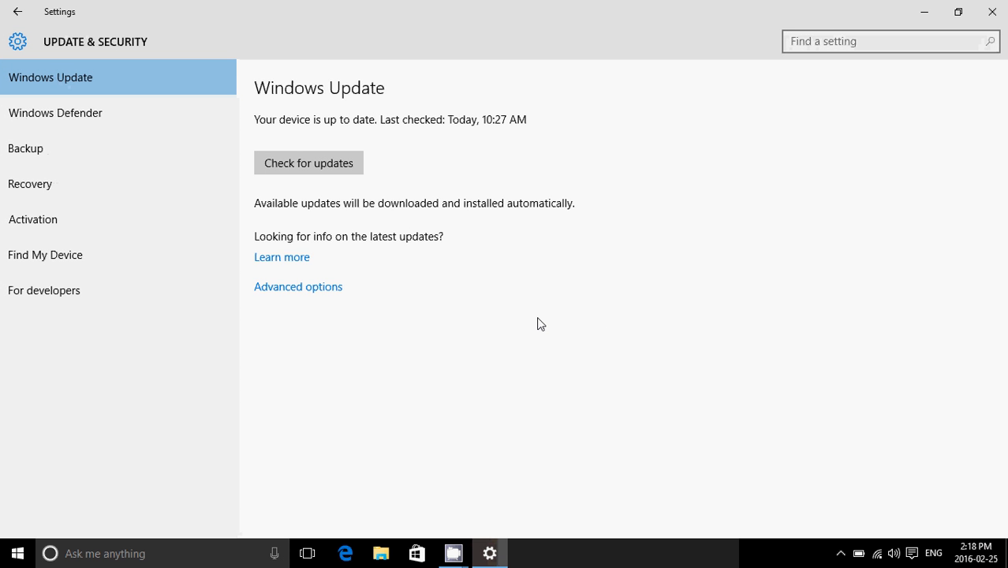
pyautogui.moveTo(328, 183)
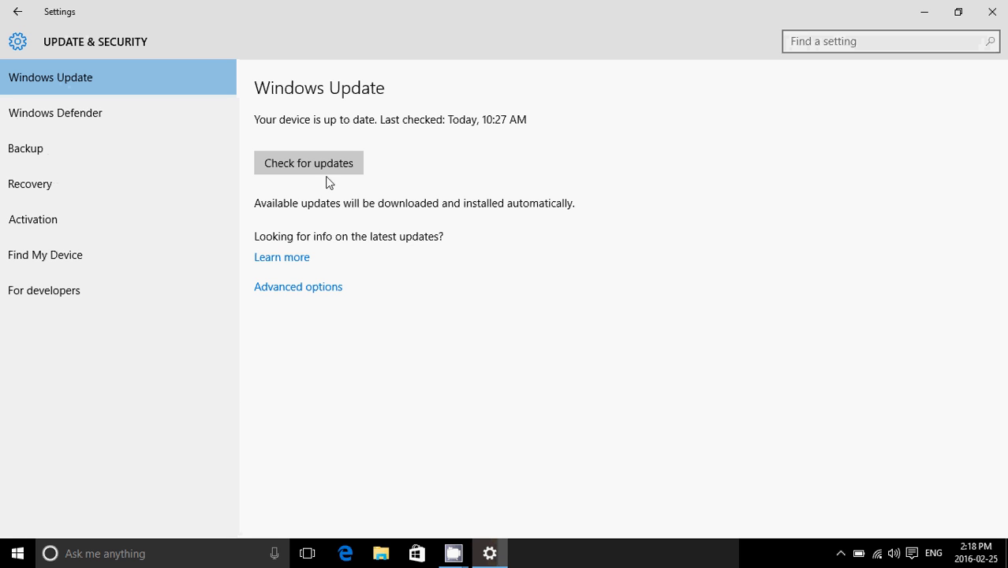
pyautogui.moveTo(460, 347)
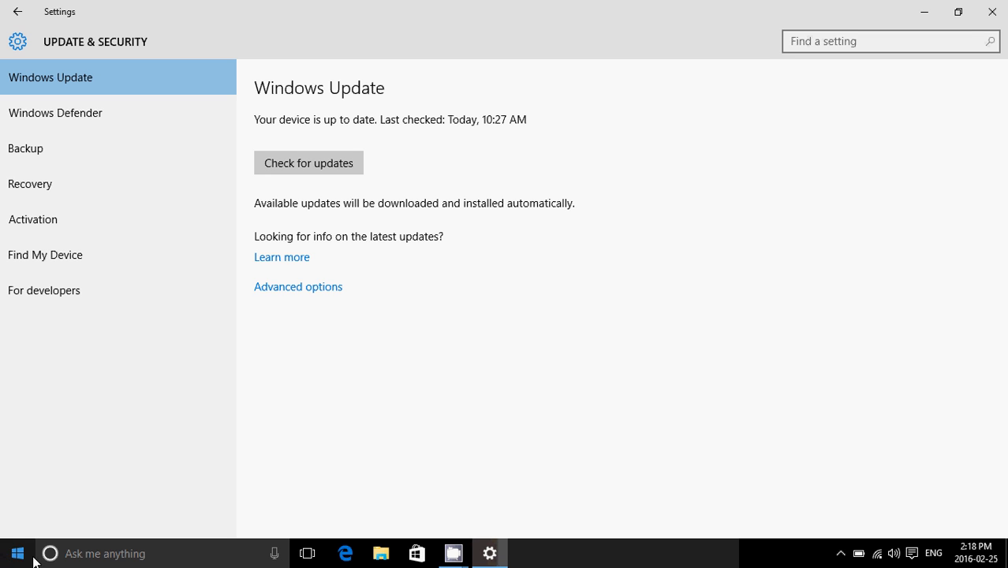
pyautogui.moveTo(631, 398)
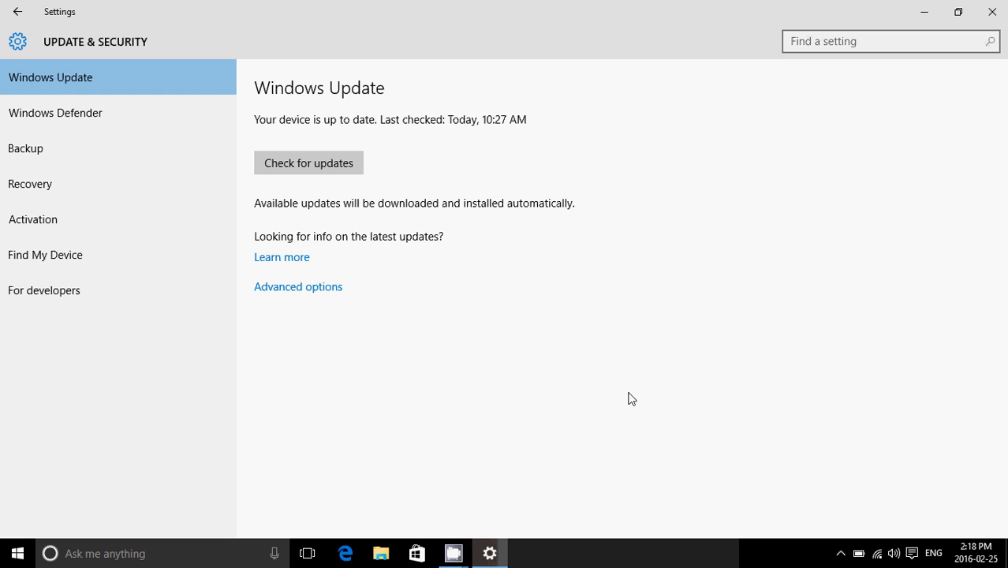
pyautogui.moveTo(890, 440)
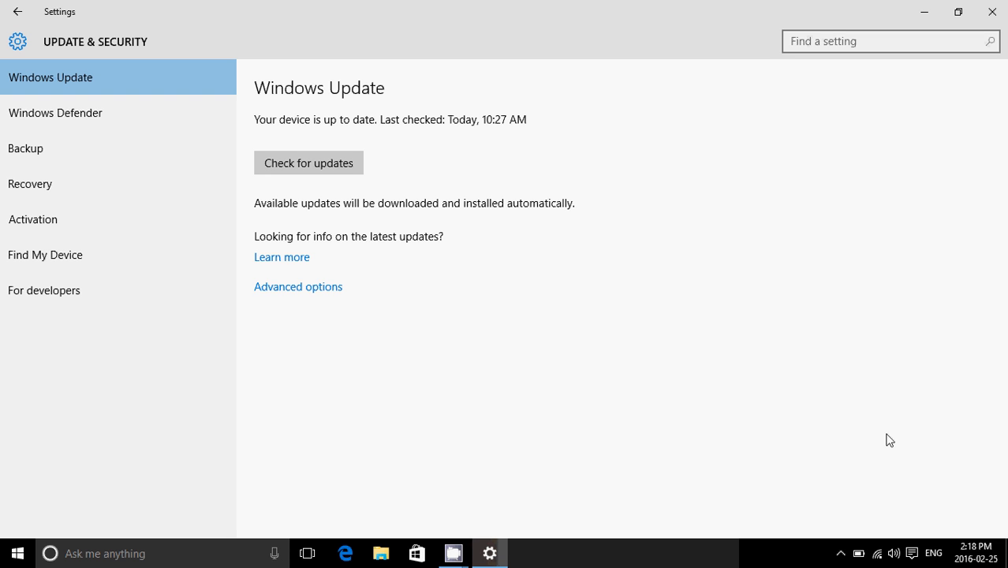
pyautogui.moveTo(751, 394)
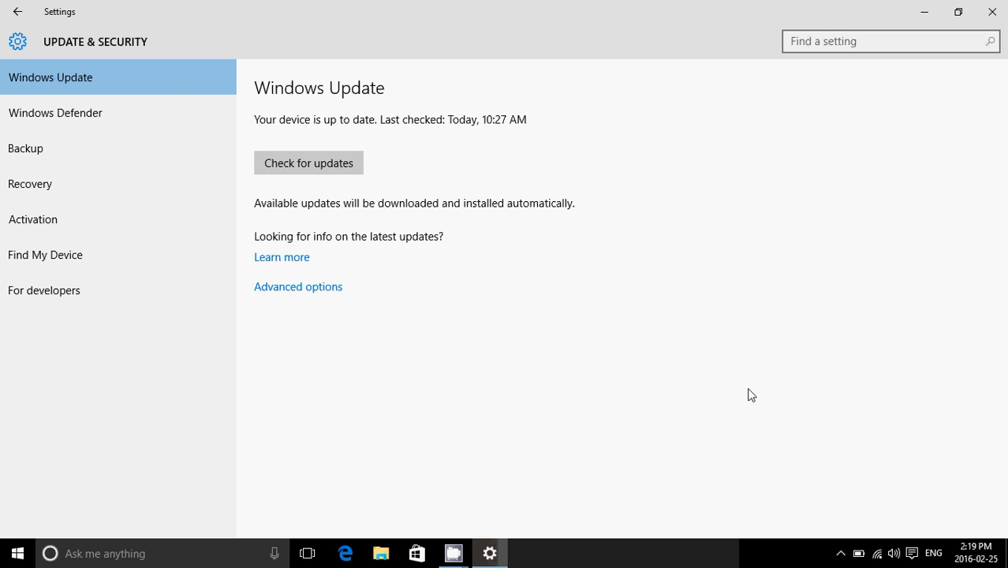
pyautogui.moveTo(281, 257)
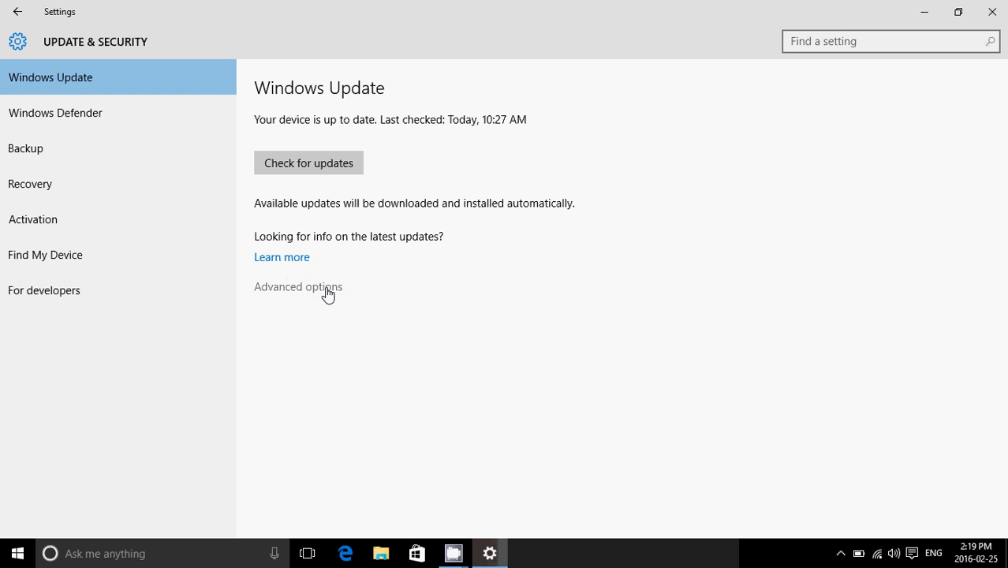
# Check the advanced update options showing Insider builds on Fast, then close Settings to the desktop.
pyautogui.click(299, 287)
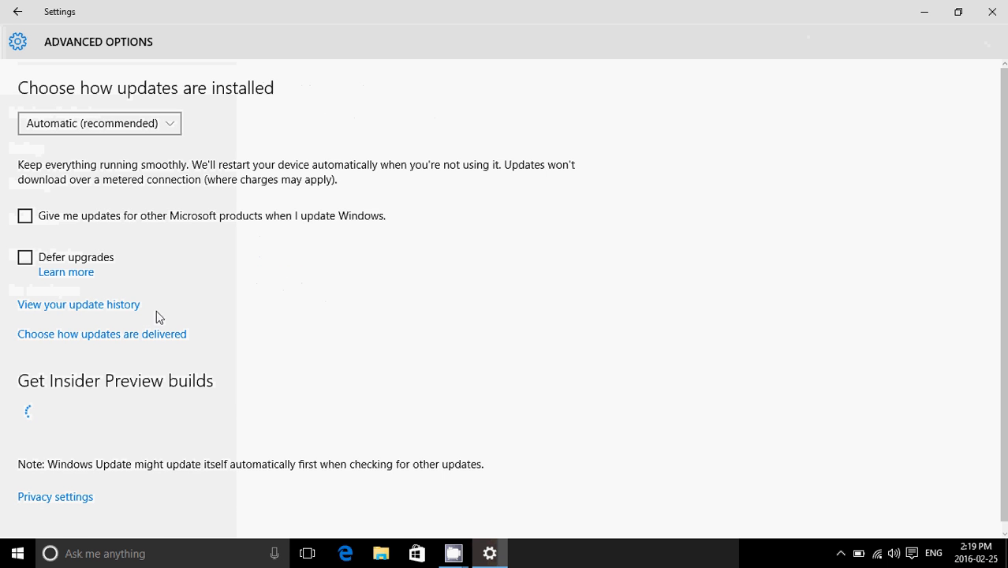
pyautogui.scroll(-3)
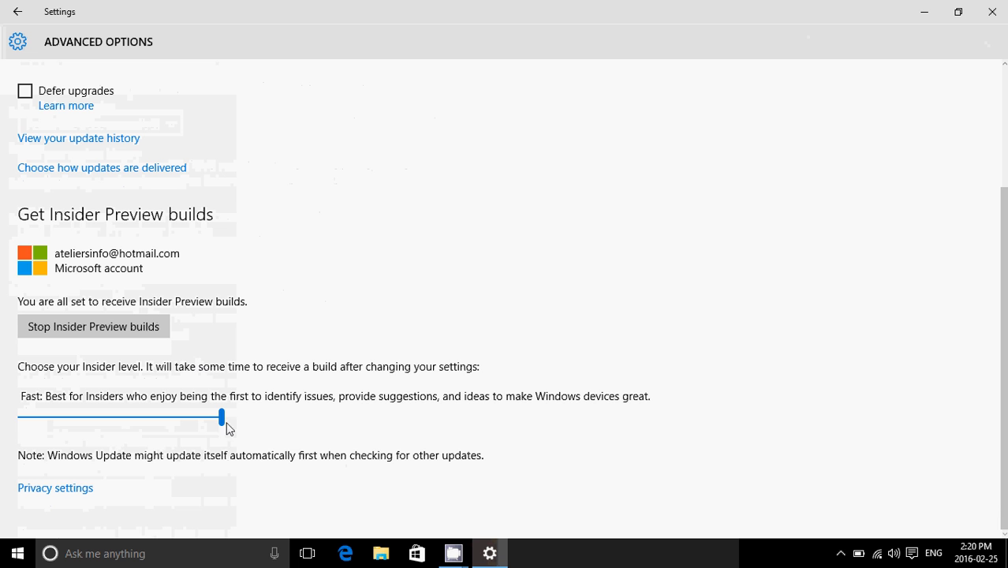
pyautogui.moveTo(278, 410)
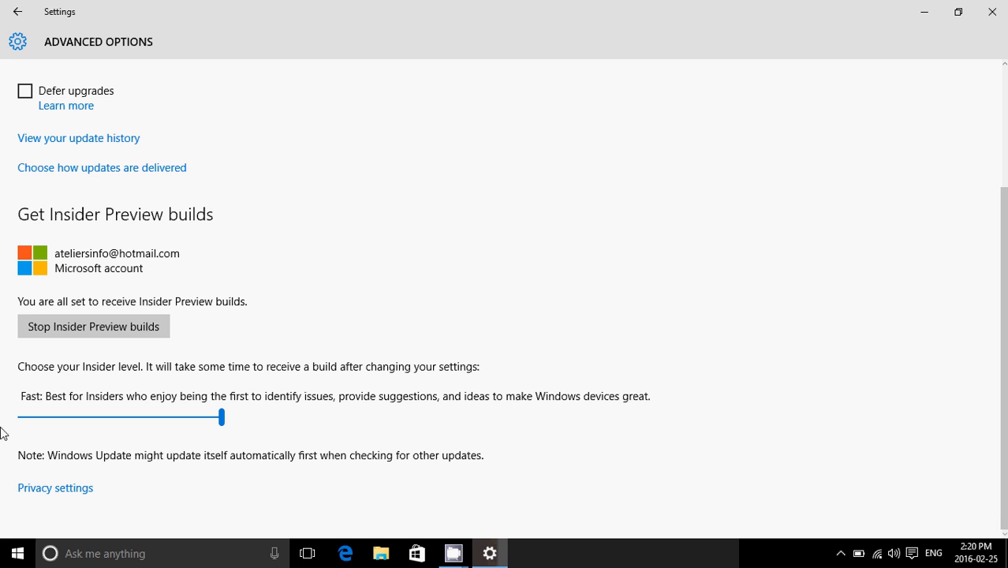
pyautogui.moveTo(559, 230)
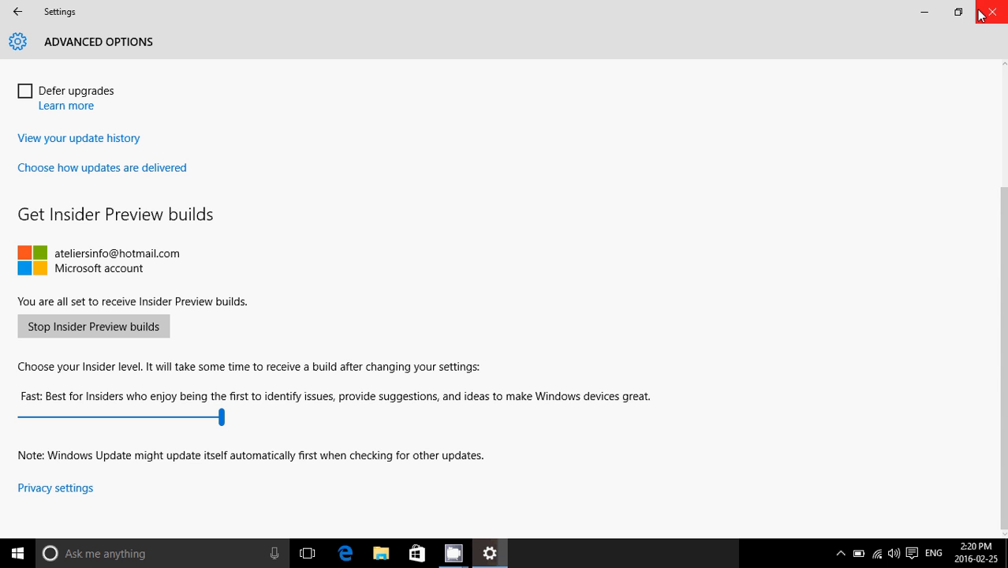
pyautogui.click(991, 12)
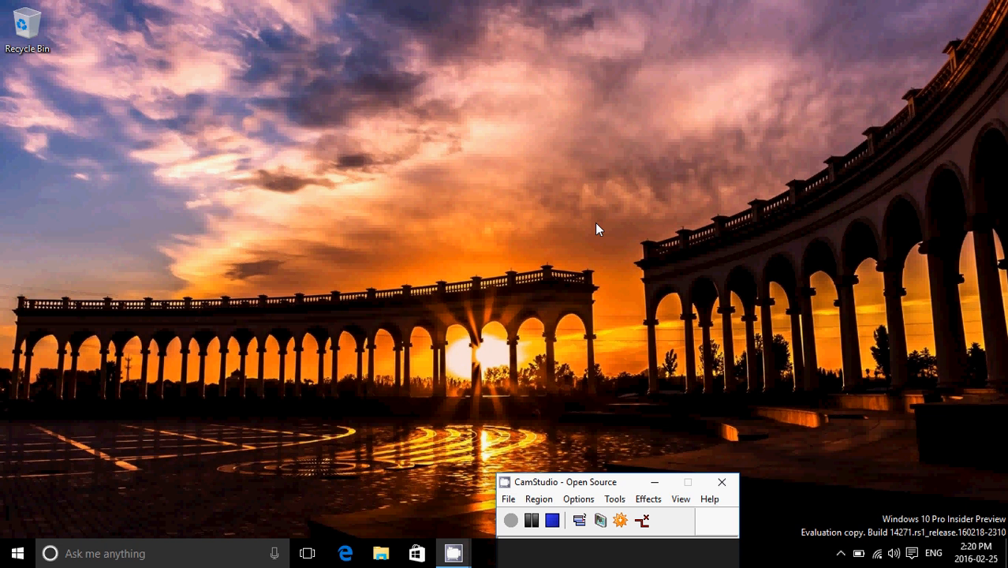
pyautogui.click(18, 552)
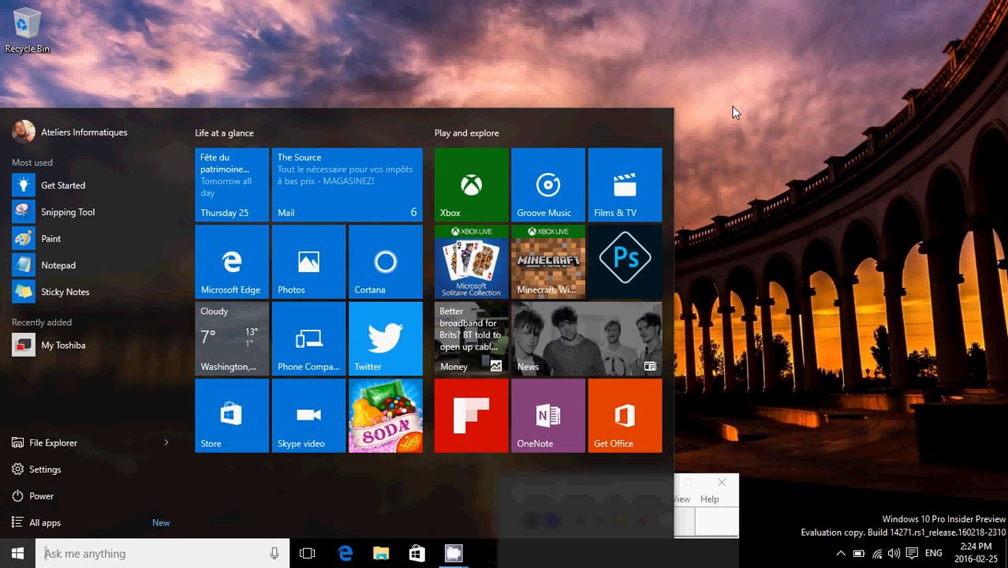
pyautogui.moveTo(986, 126)
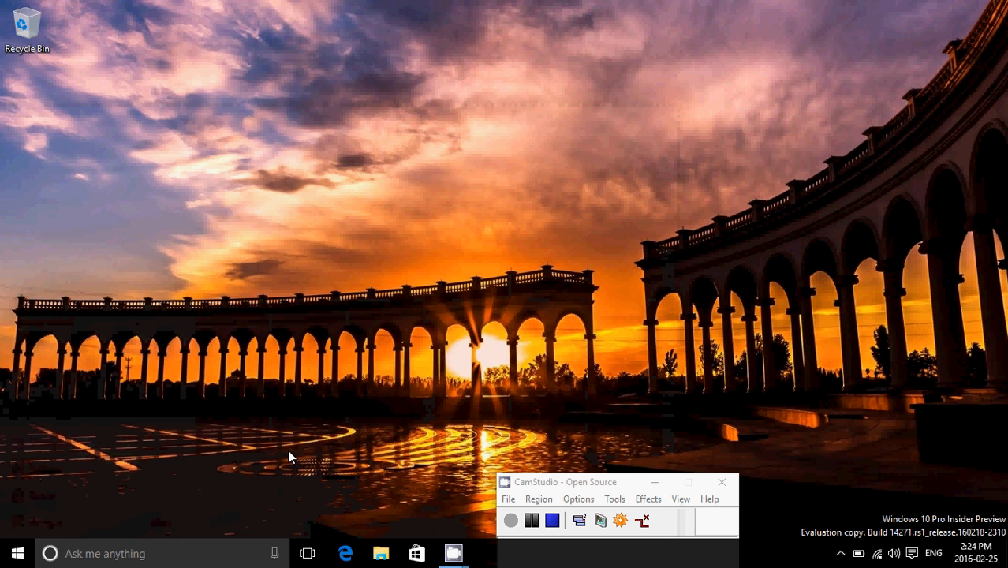
pyautogui.moveTo(246, 546)
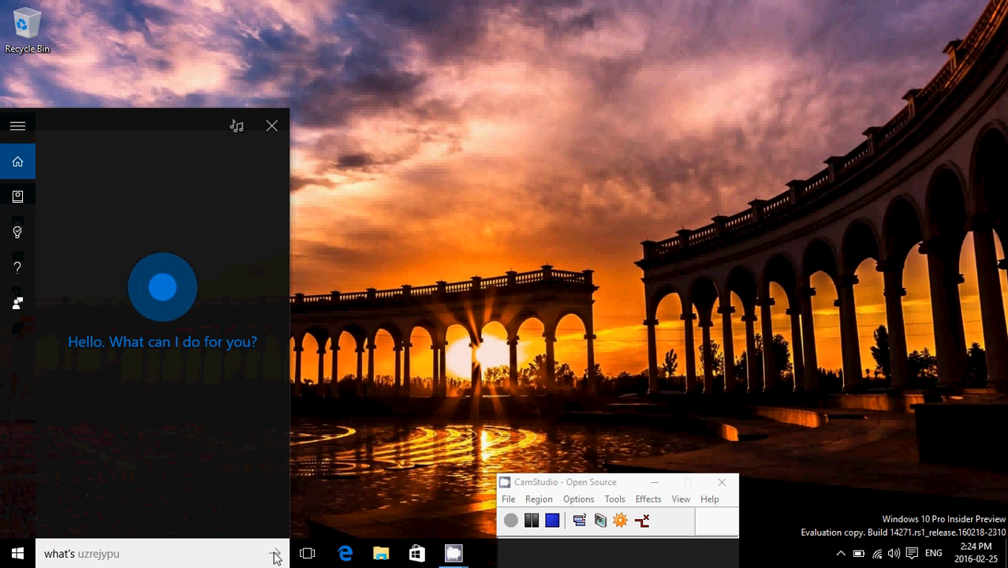
# Ask Cortana 'what's the weather like', view Montreal's forecast, then dismiss the results.
pyautogui.write("what's the weather like hnqqugui")
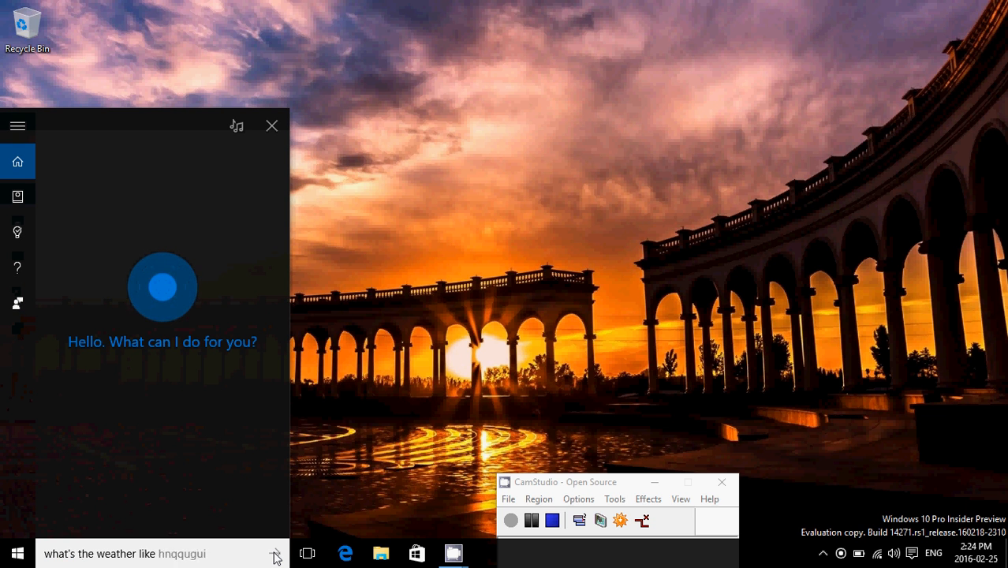
pyautogui.click(275, 552)
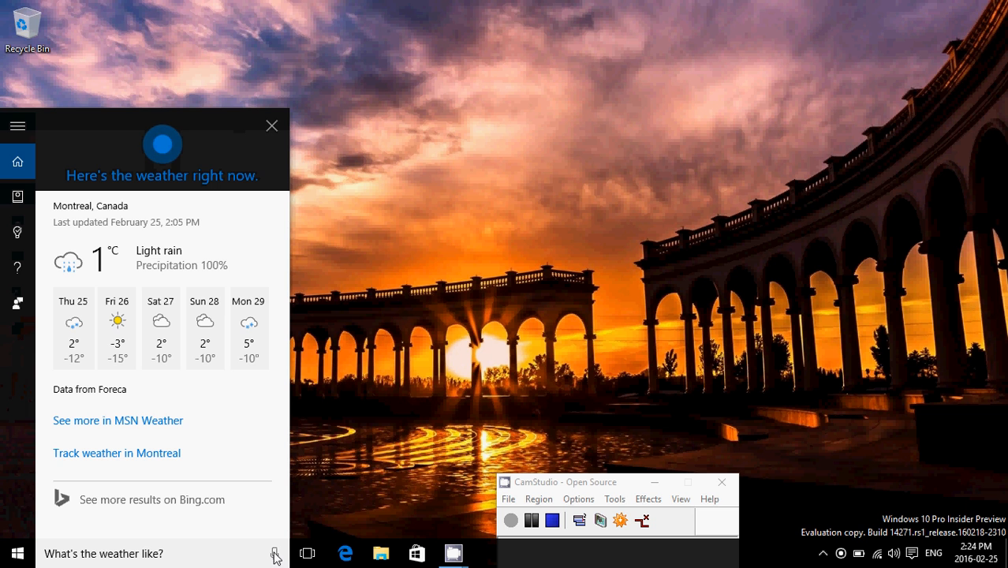
pyautogui.moveTo(388, 322)
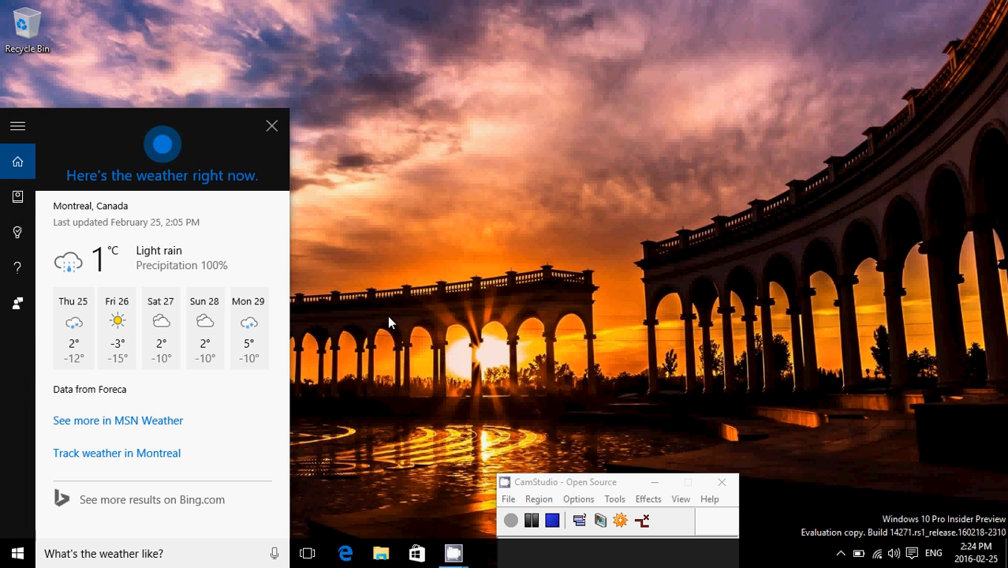
pyautogui.click(272, 127)
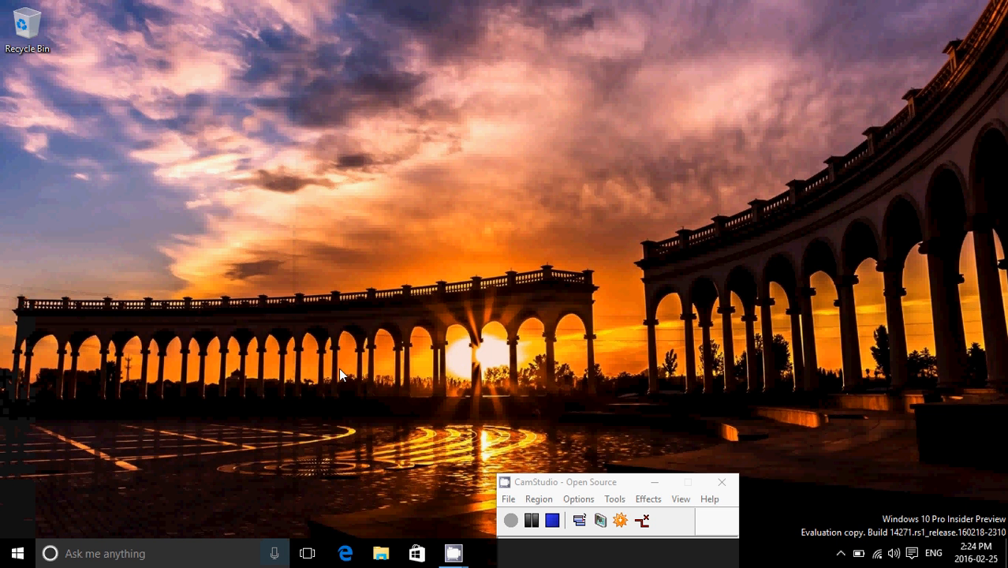
pyautogui.click(16, 552)
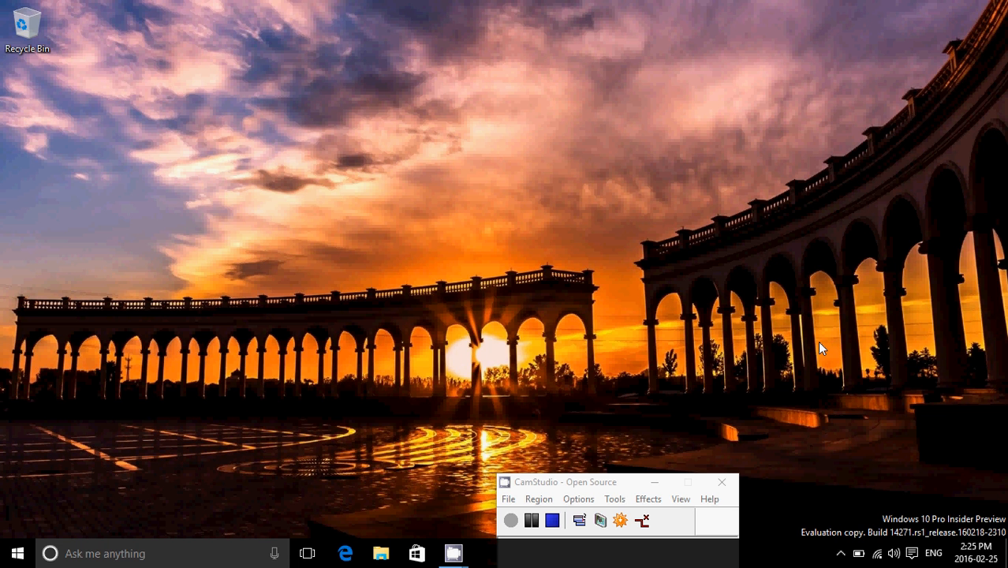
pyautogui.moveTo(675, 284)
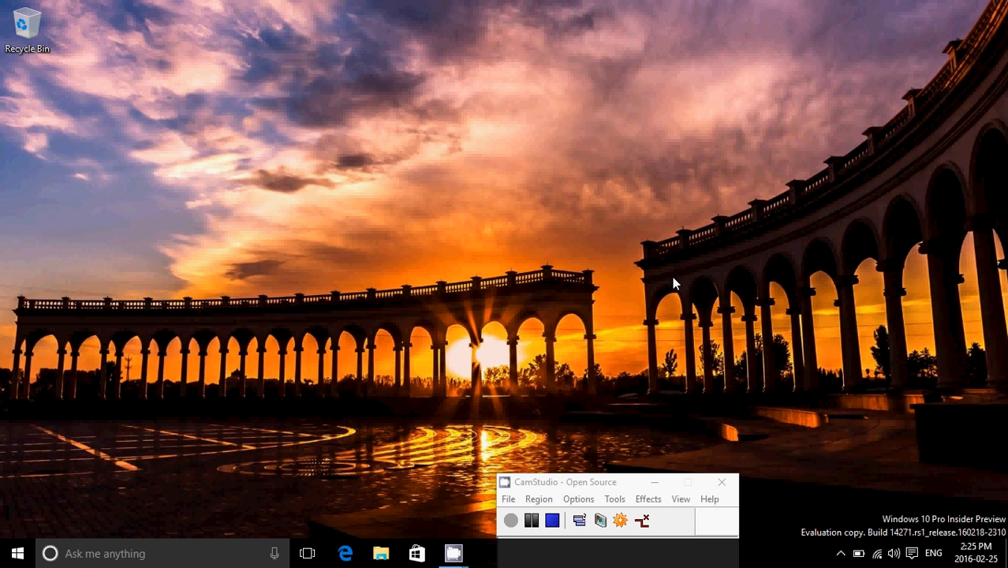
pyautogui.moveTo(495, 407)
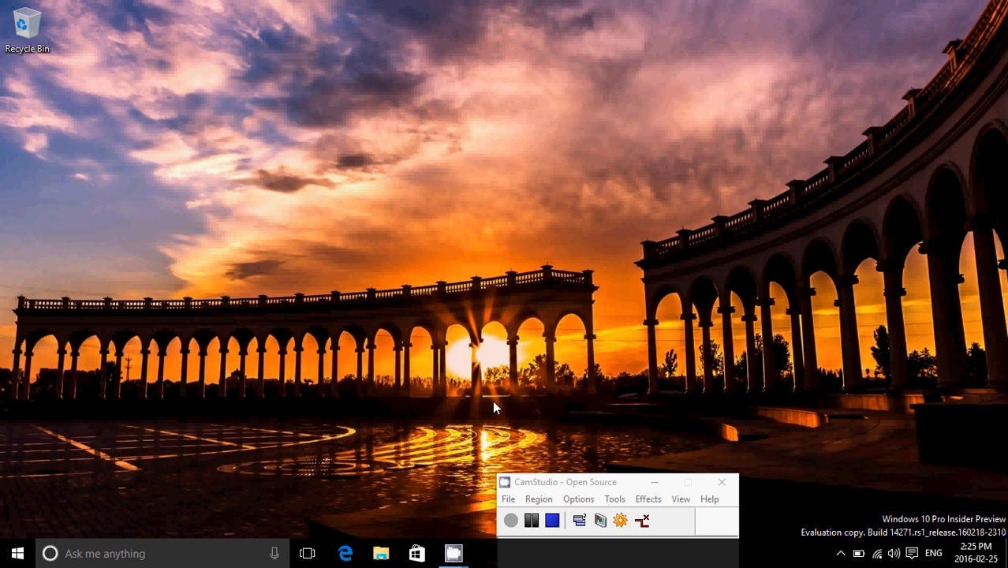